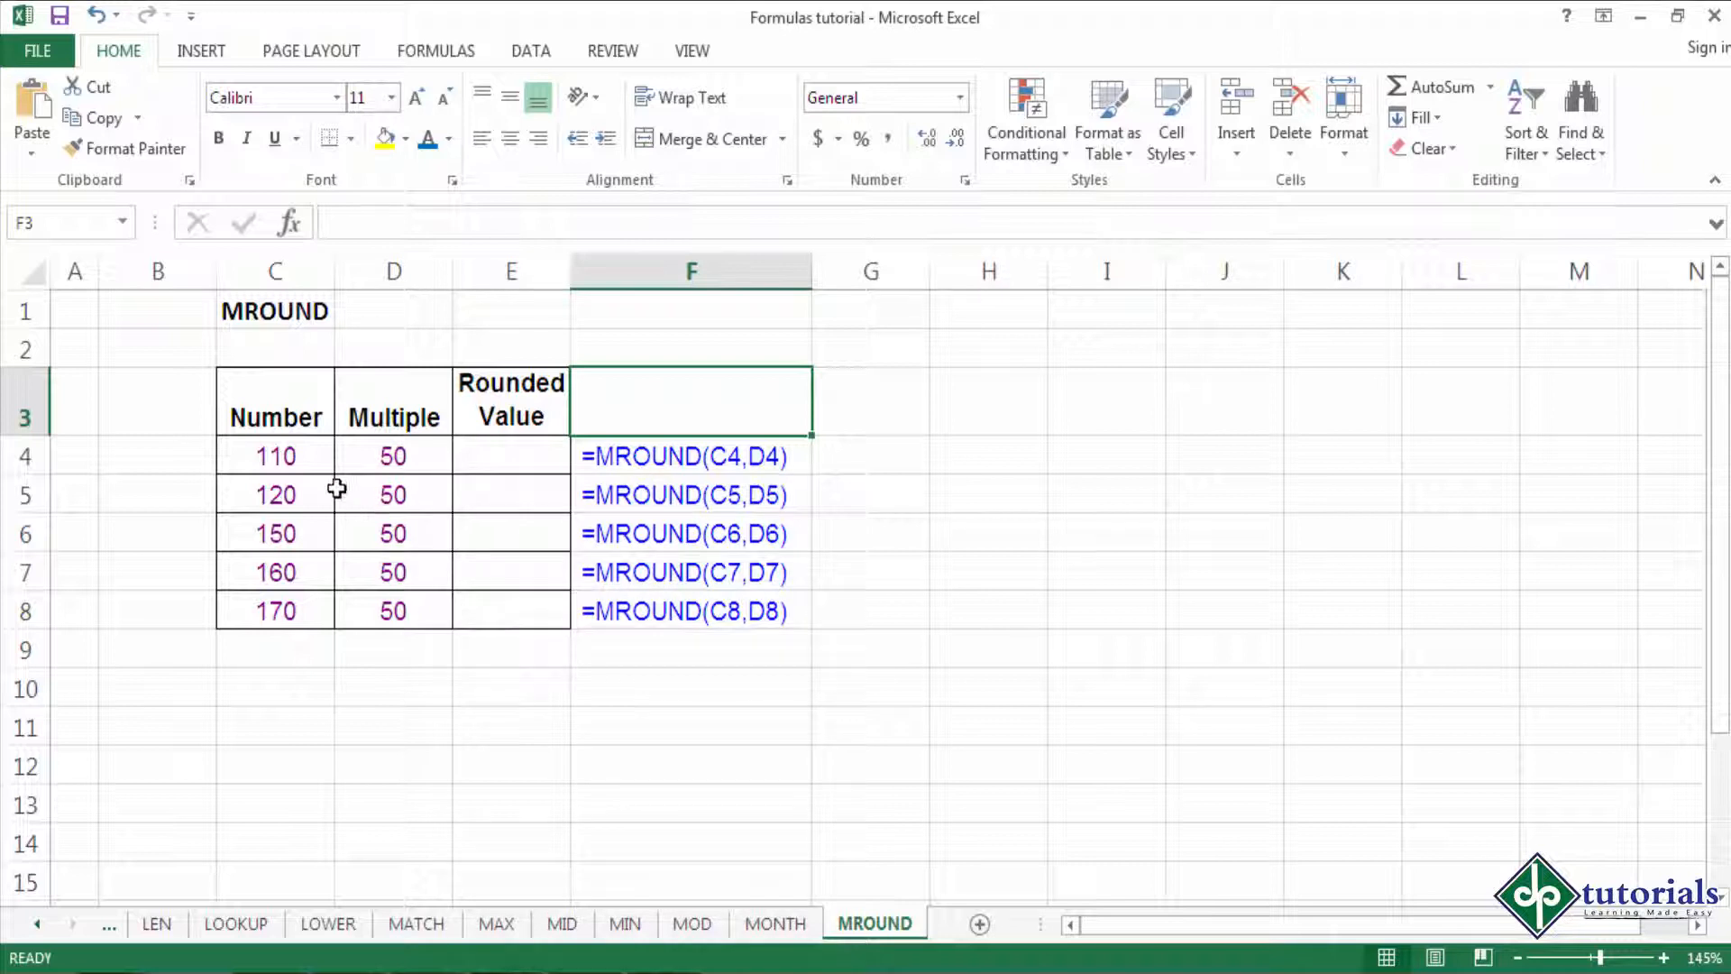
mouse_move(301, 456)
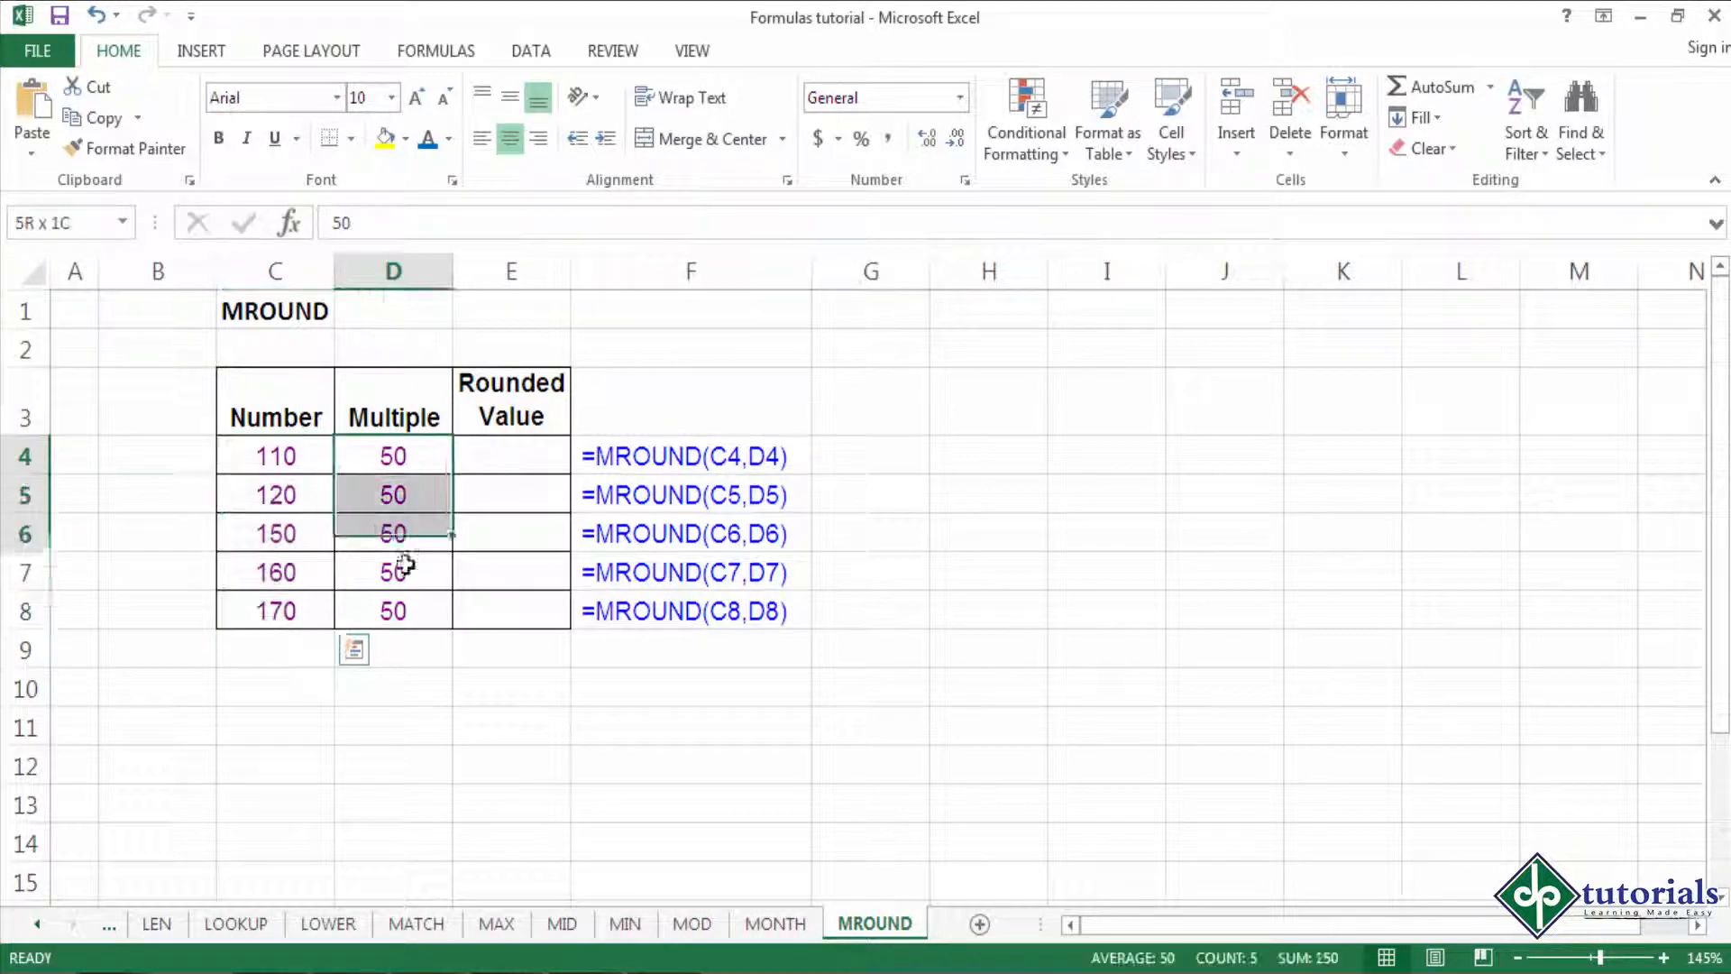
- Enter =MROUND(C4,D4) in E4, rounding 110 to the nearest 50 (100)
left_click(392, 454)
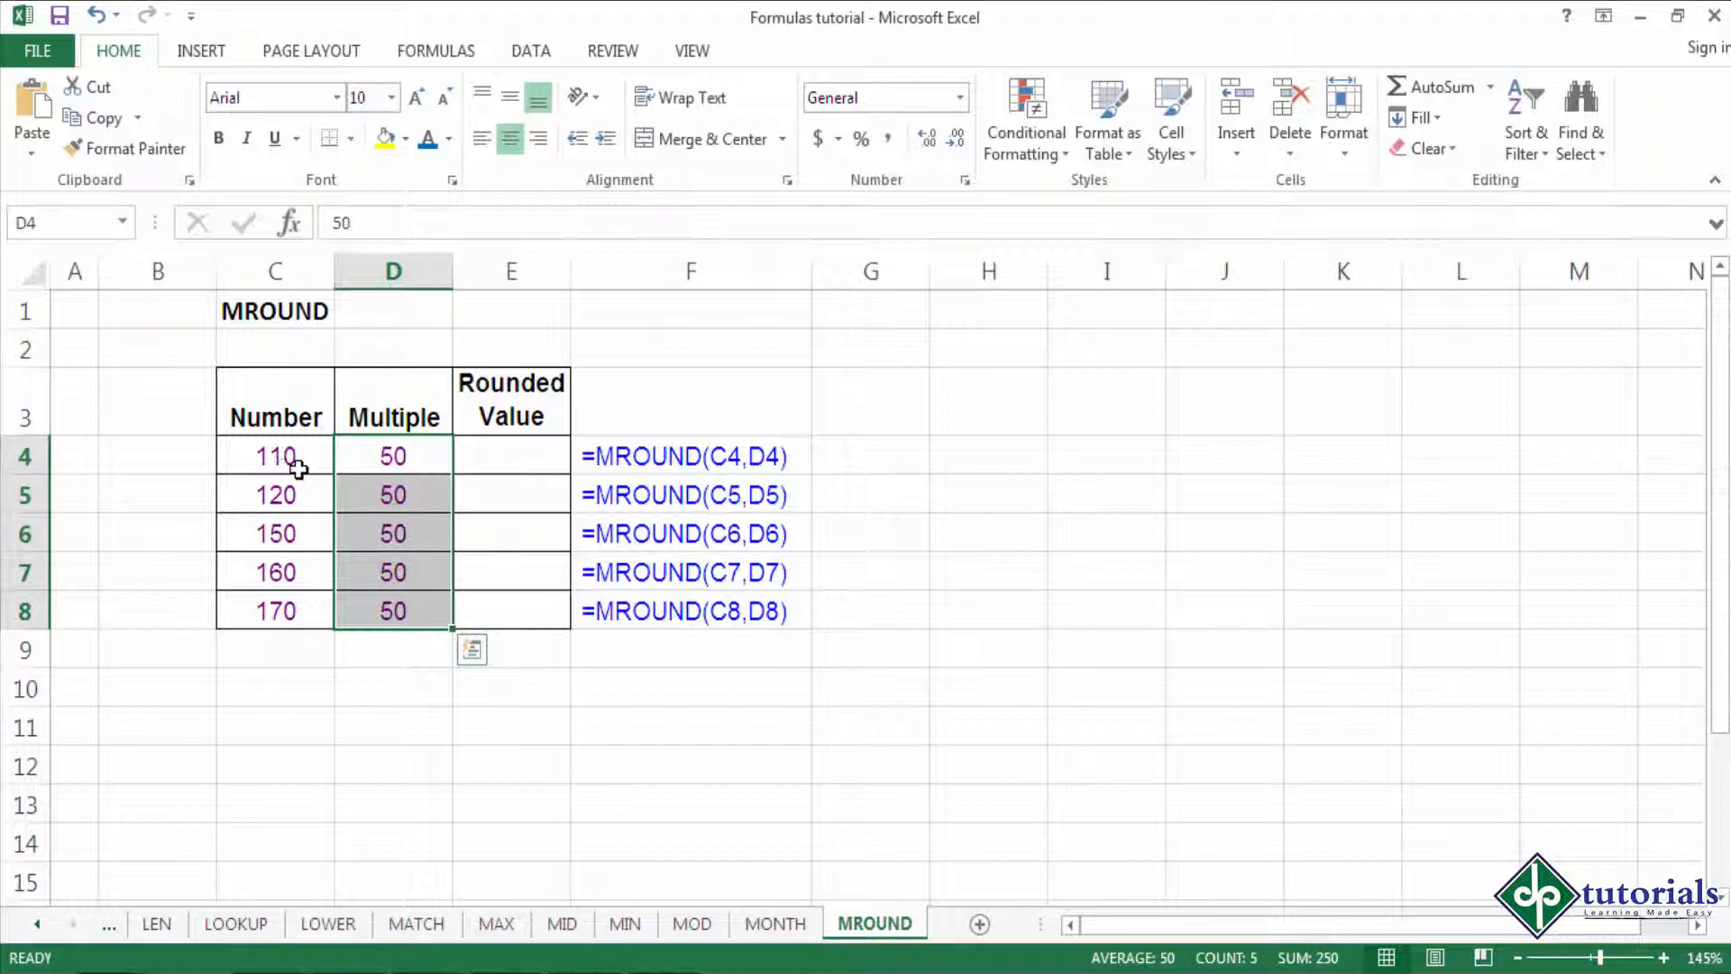
left_click(274, 455)
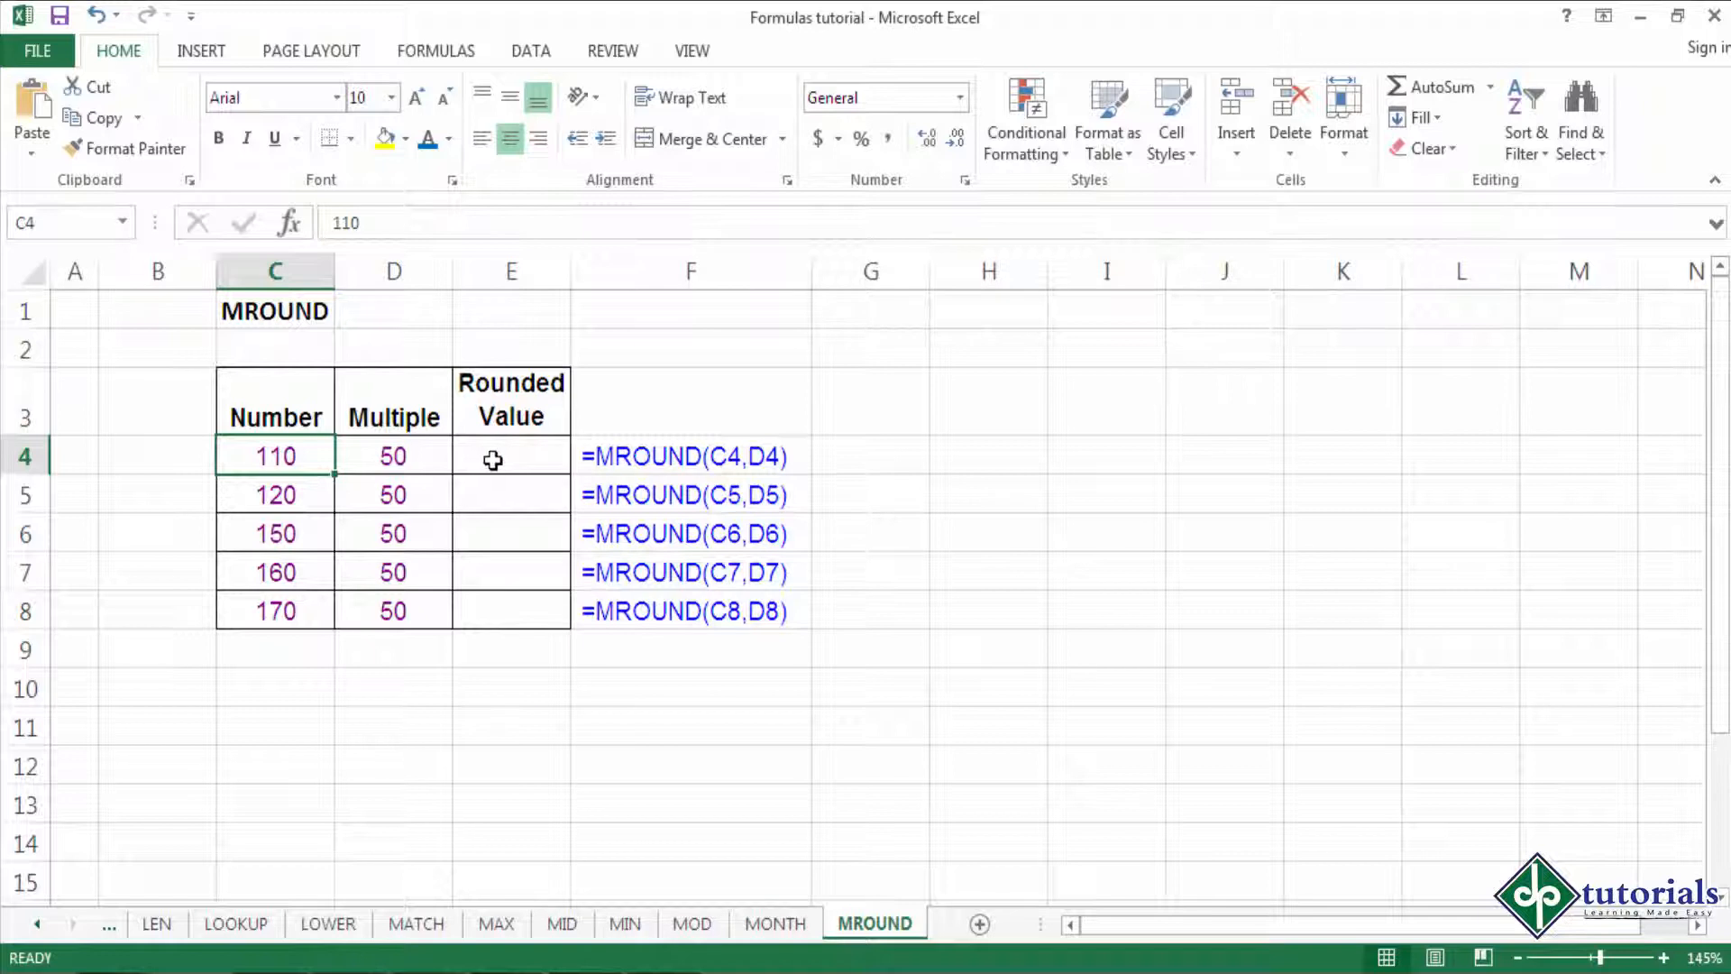
left_click(510, 456)
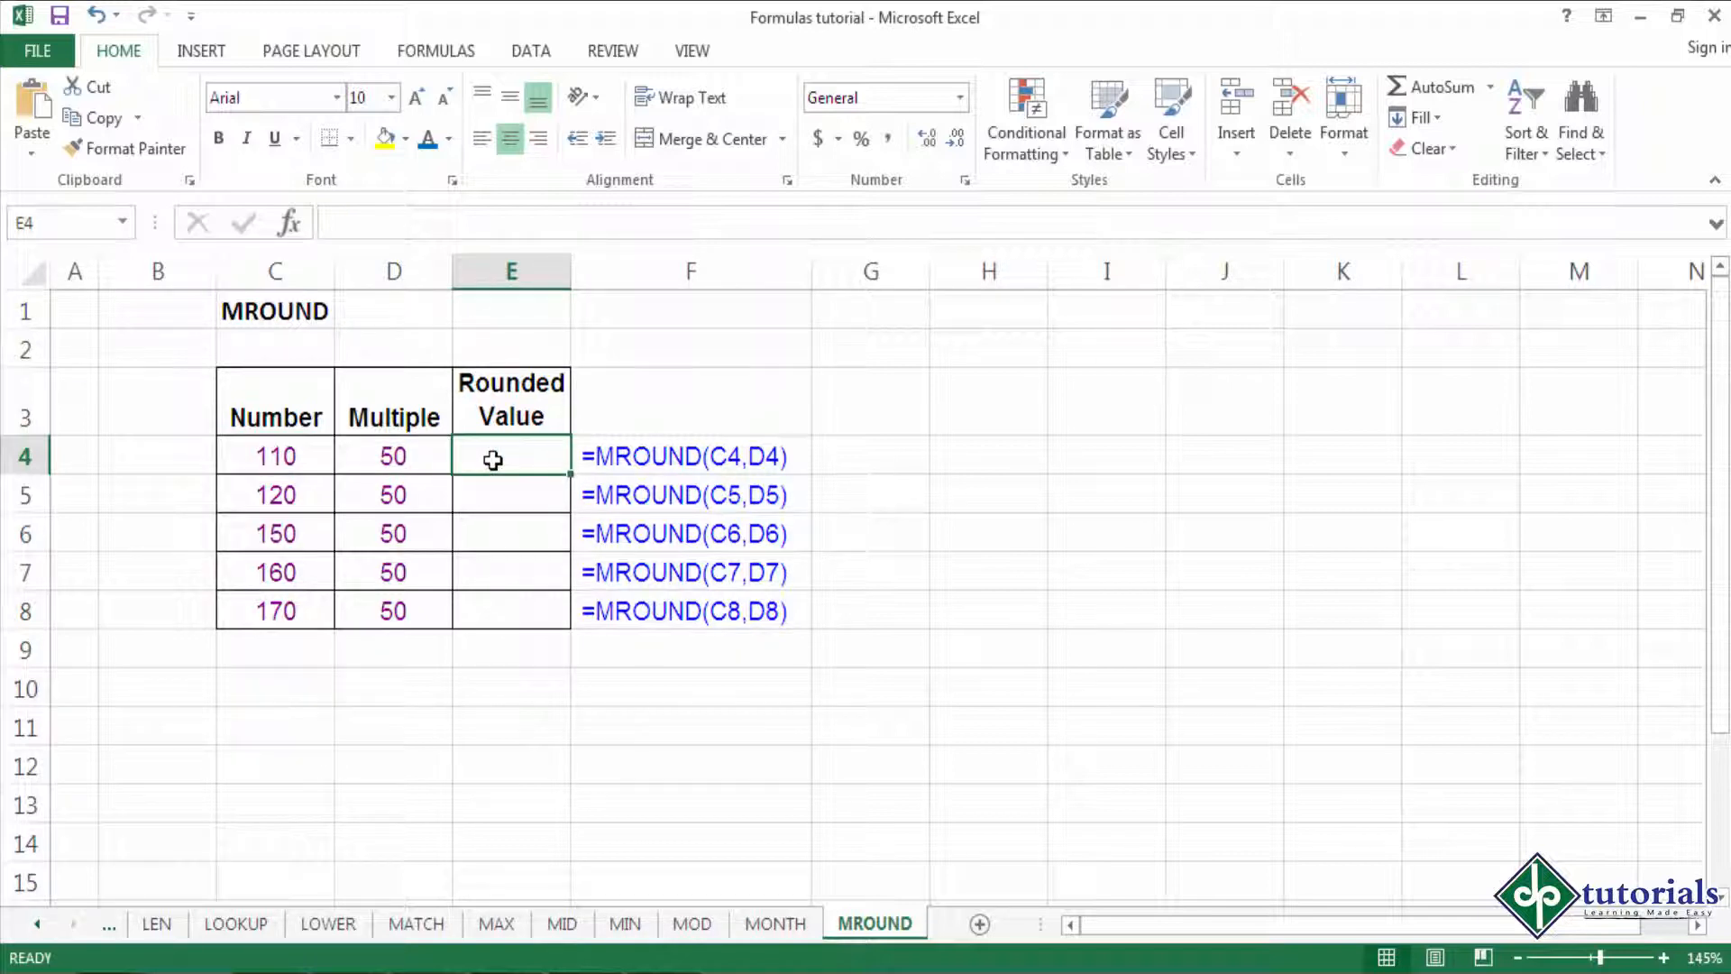
type("=MROUND")
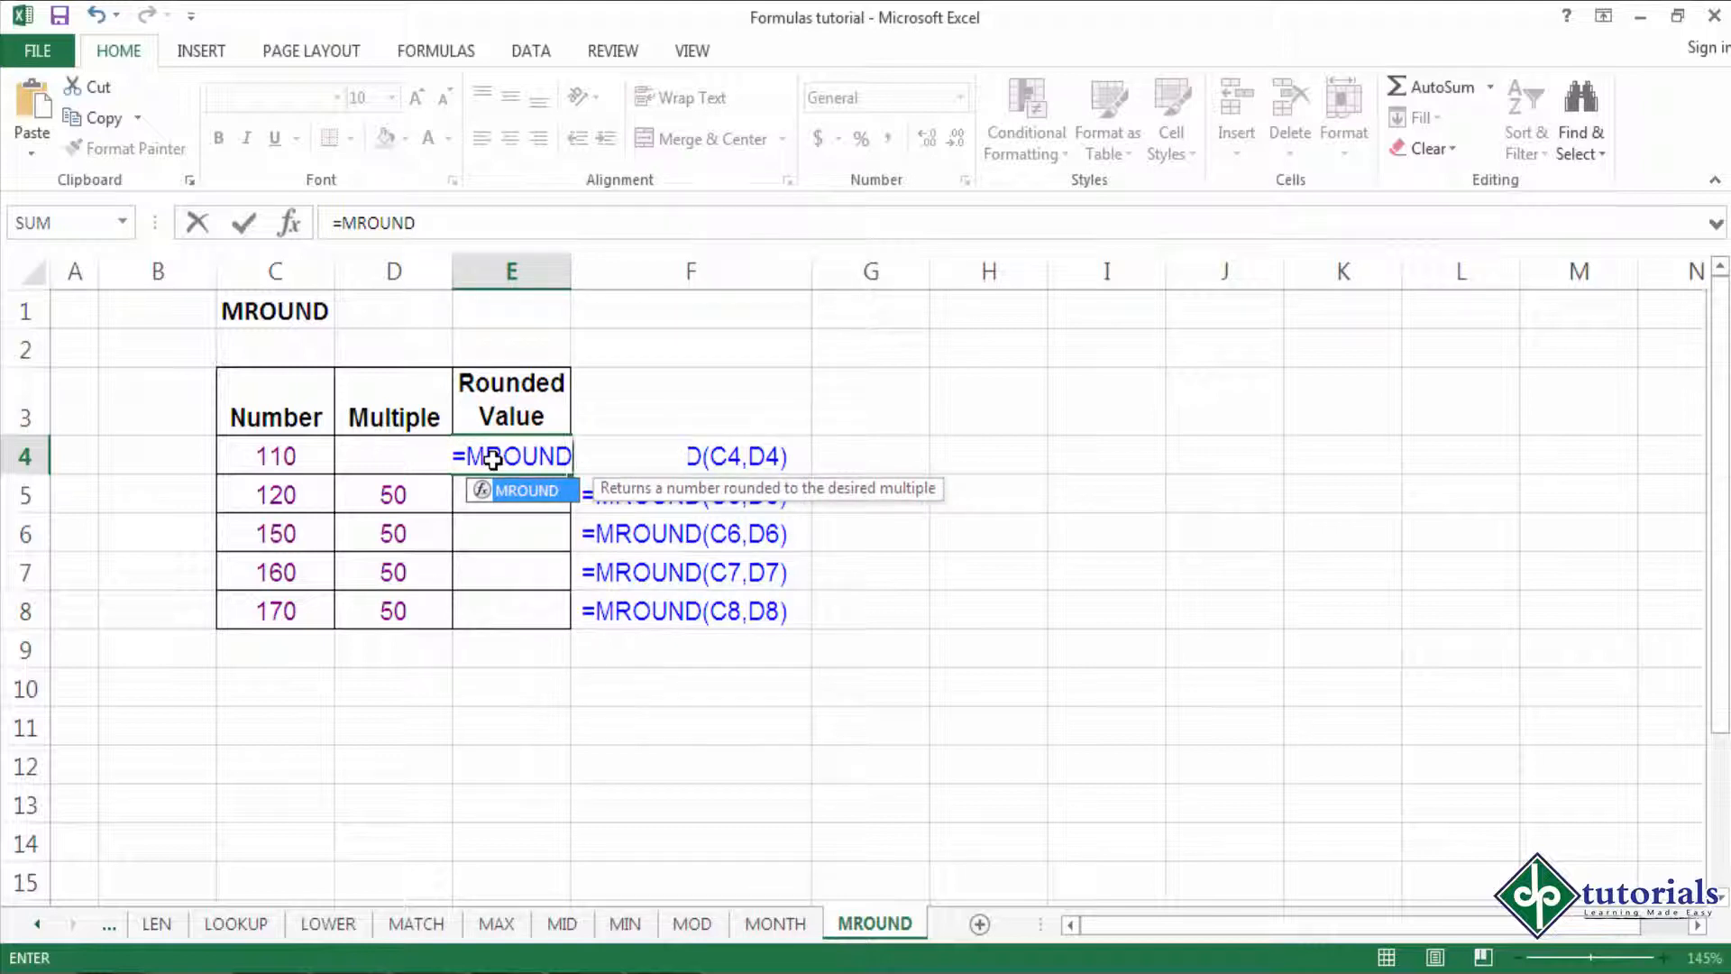
type("(")
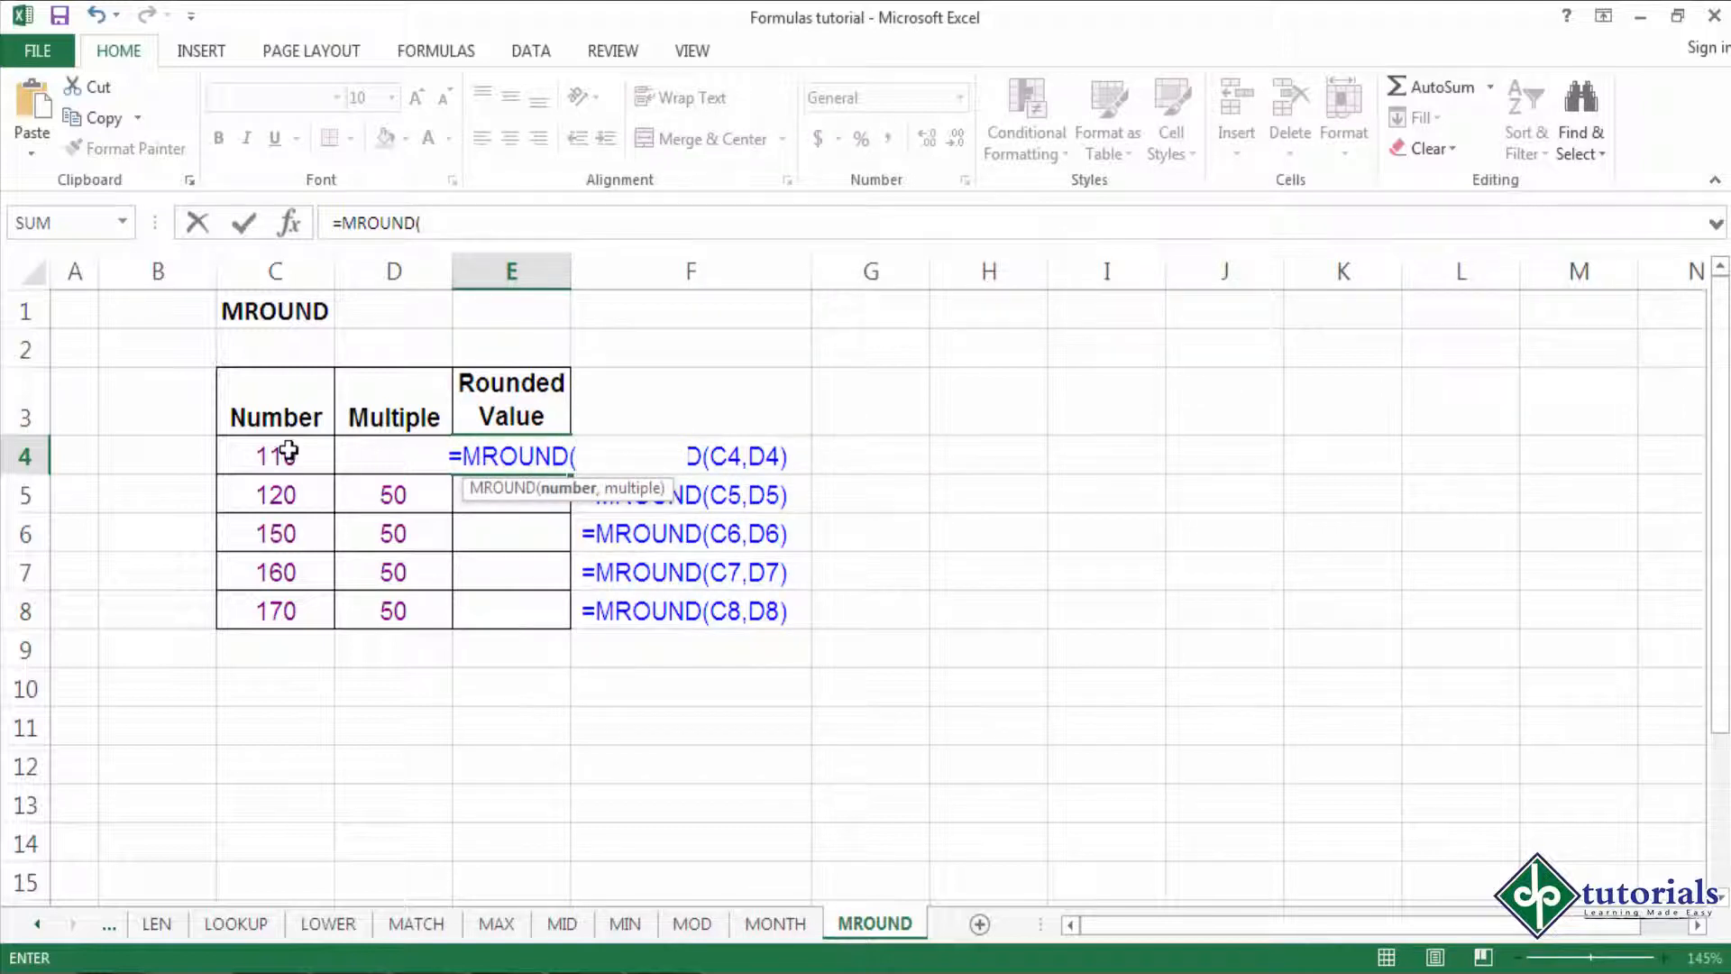
left_click(274, 454)
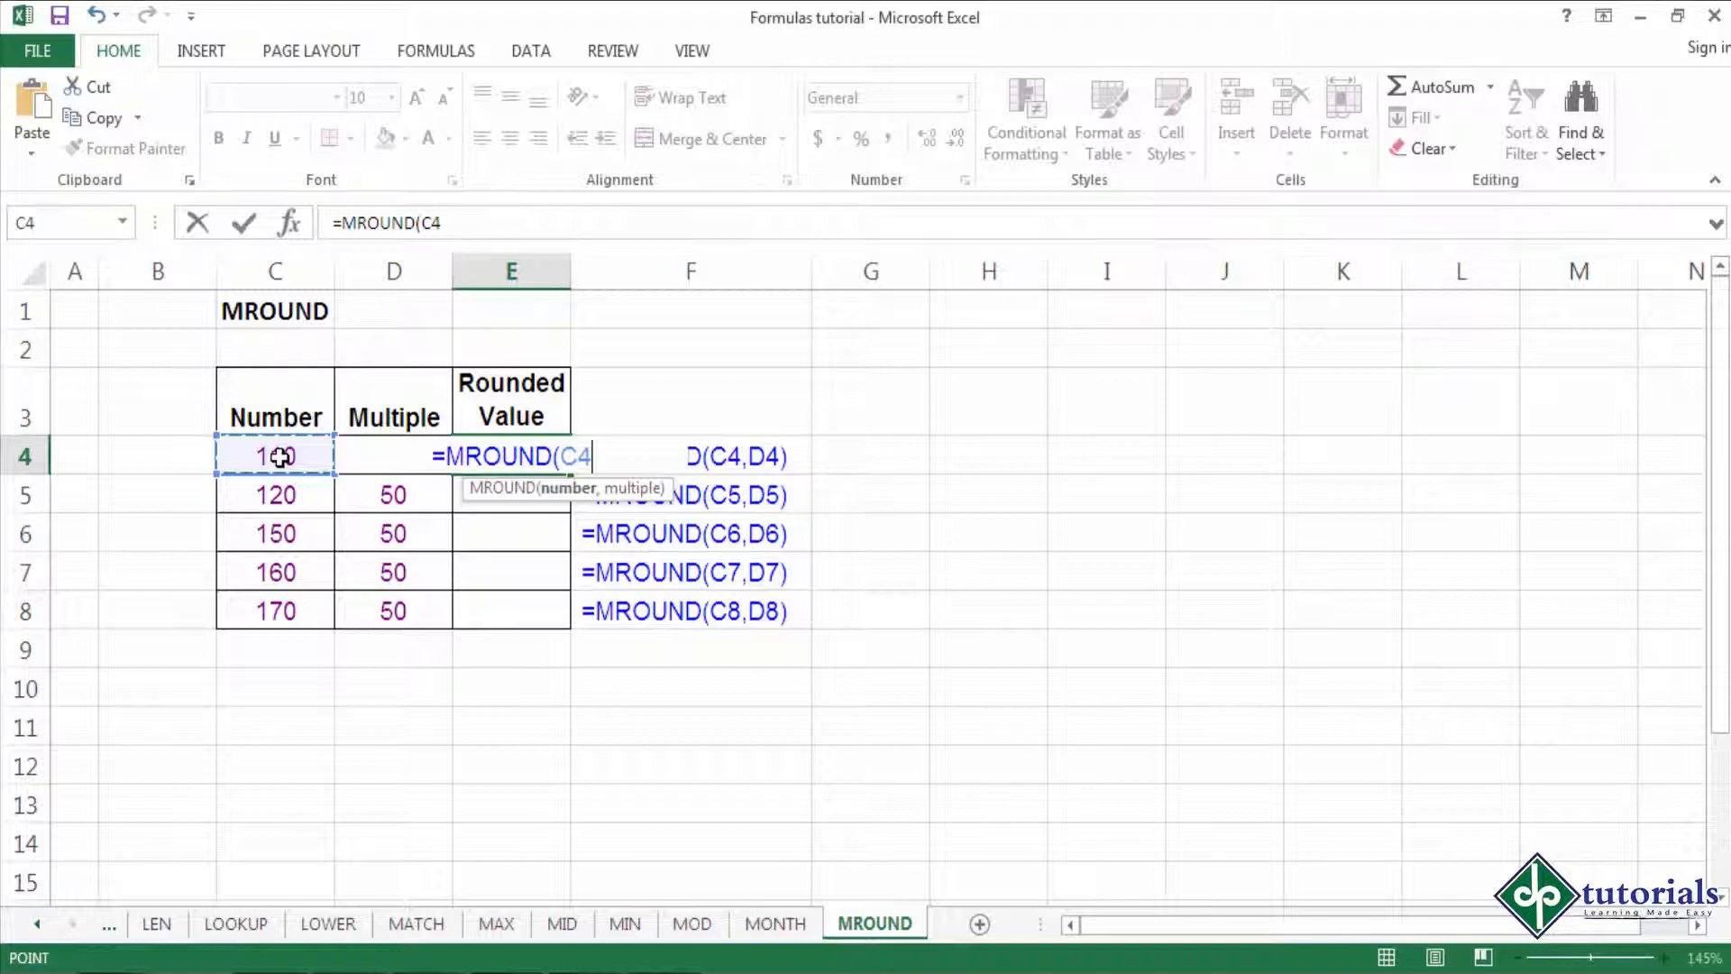
type(",")
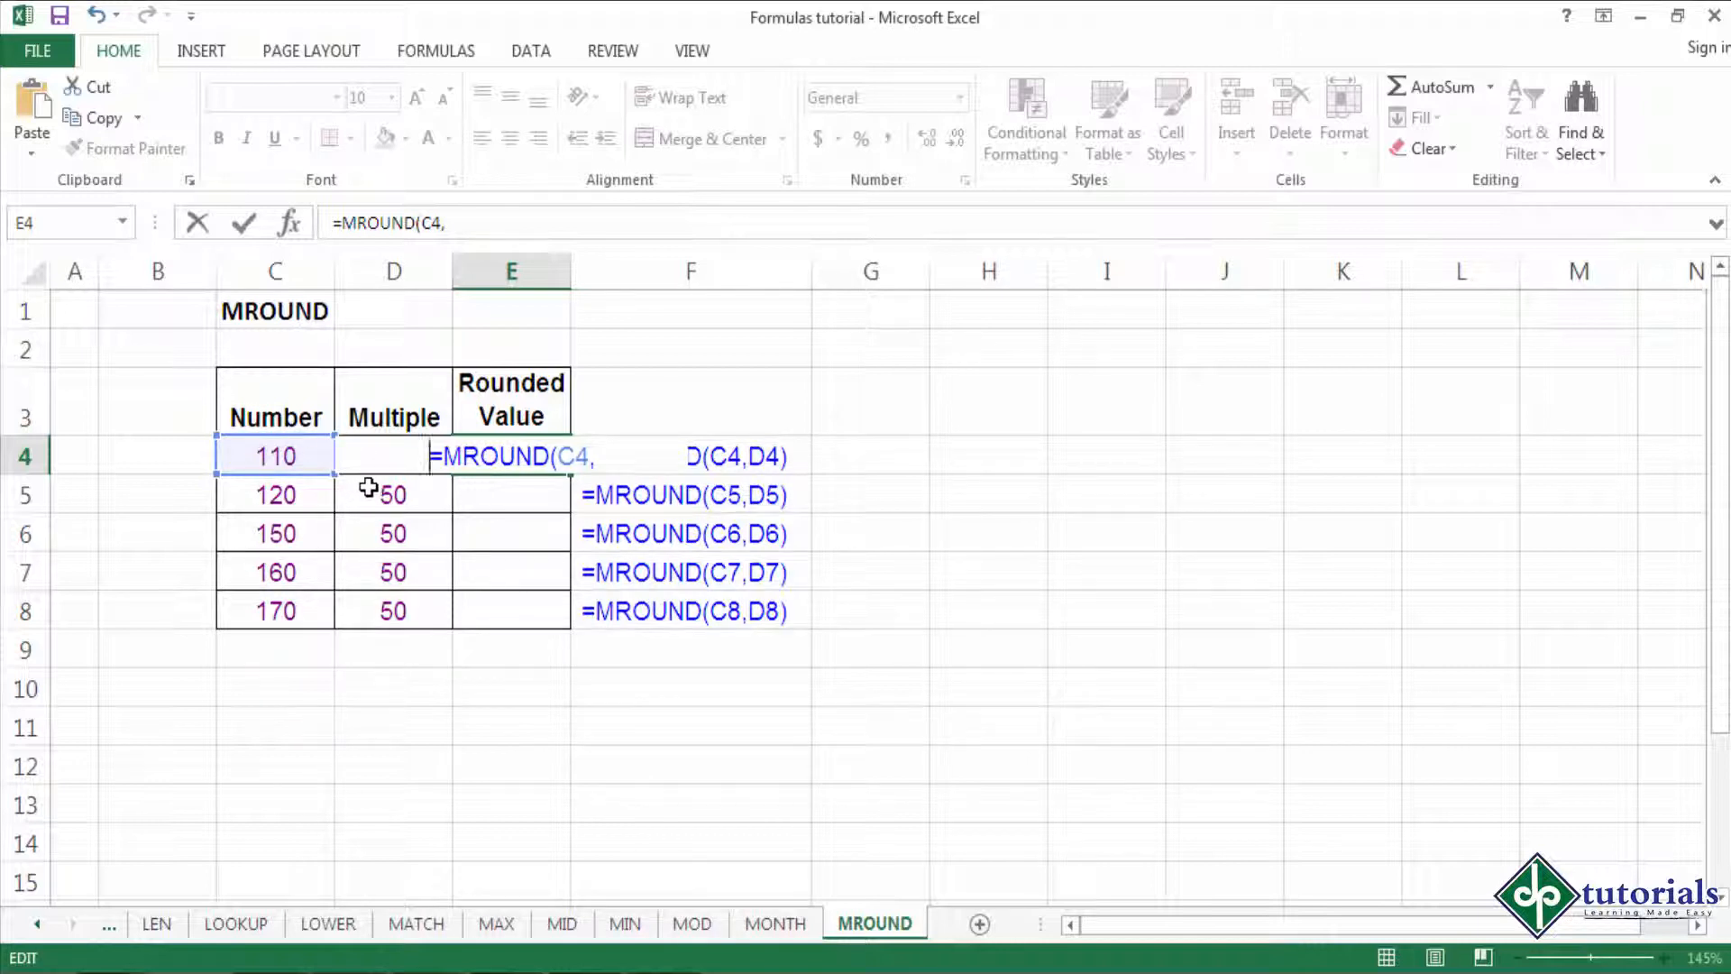
left_click(393, 495)
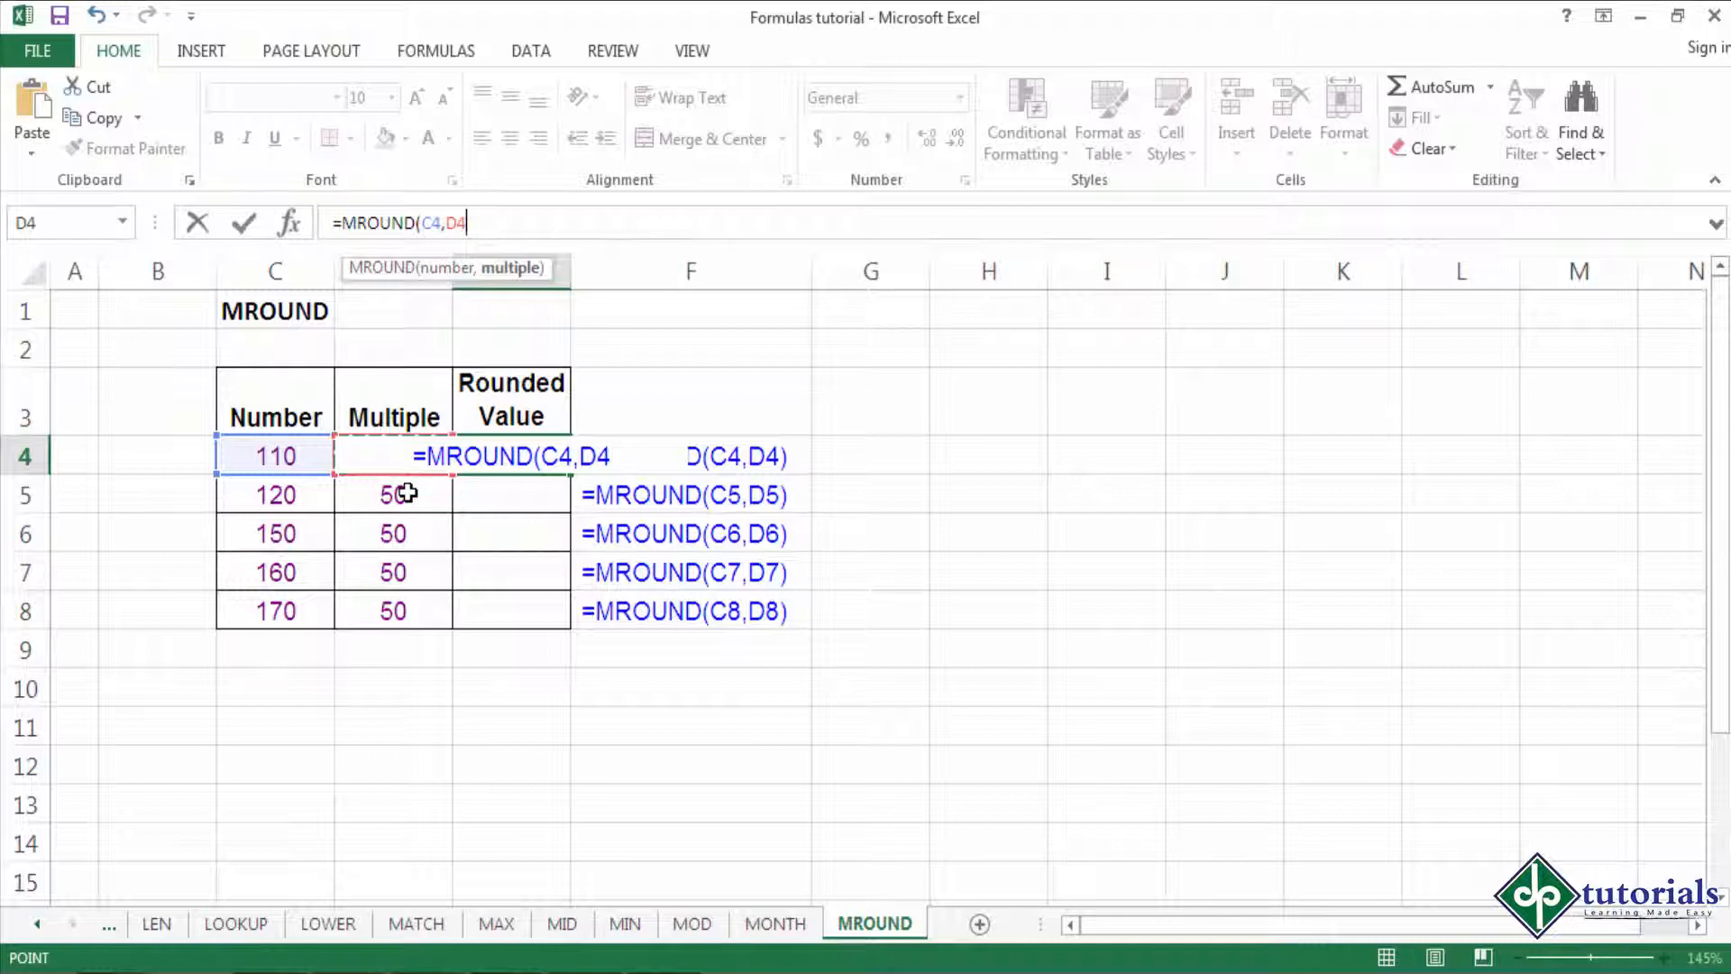
key("Enter")
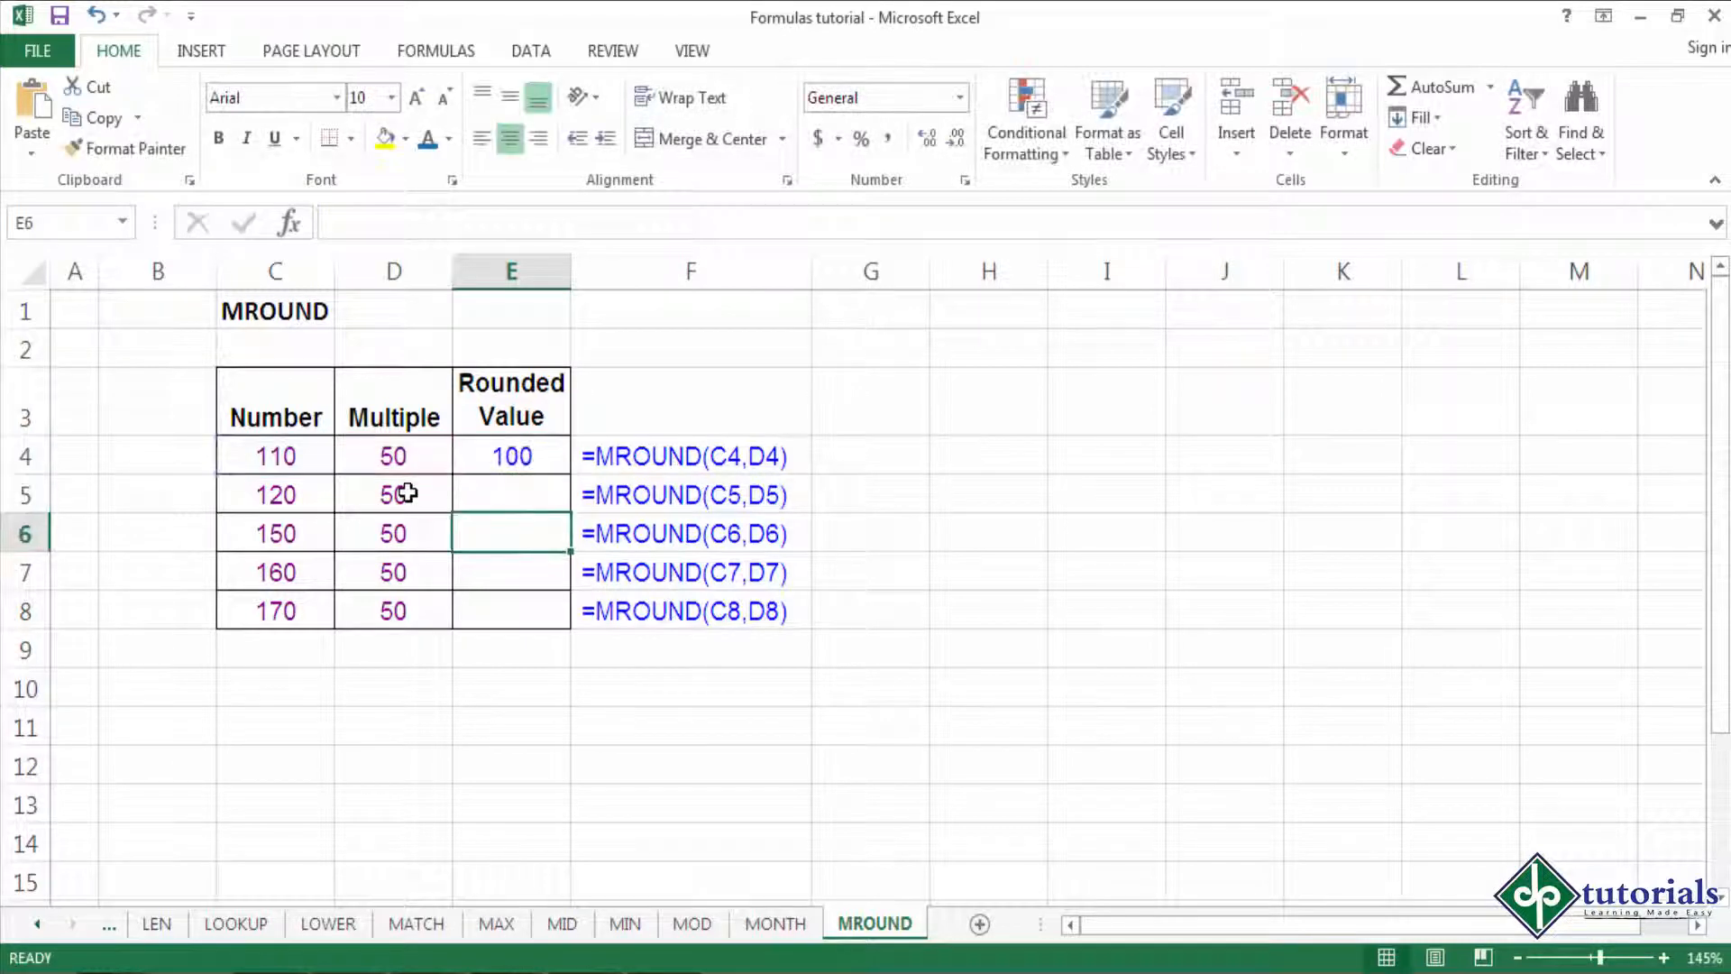
- Drag E4's MROUND formula down through E8, yielding 100, 150, 150, 150
left_click(511, 454)
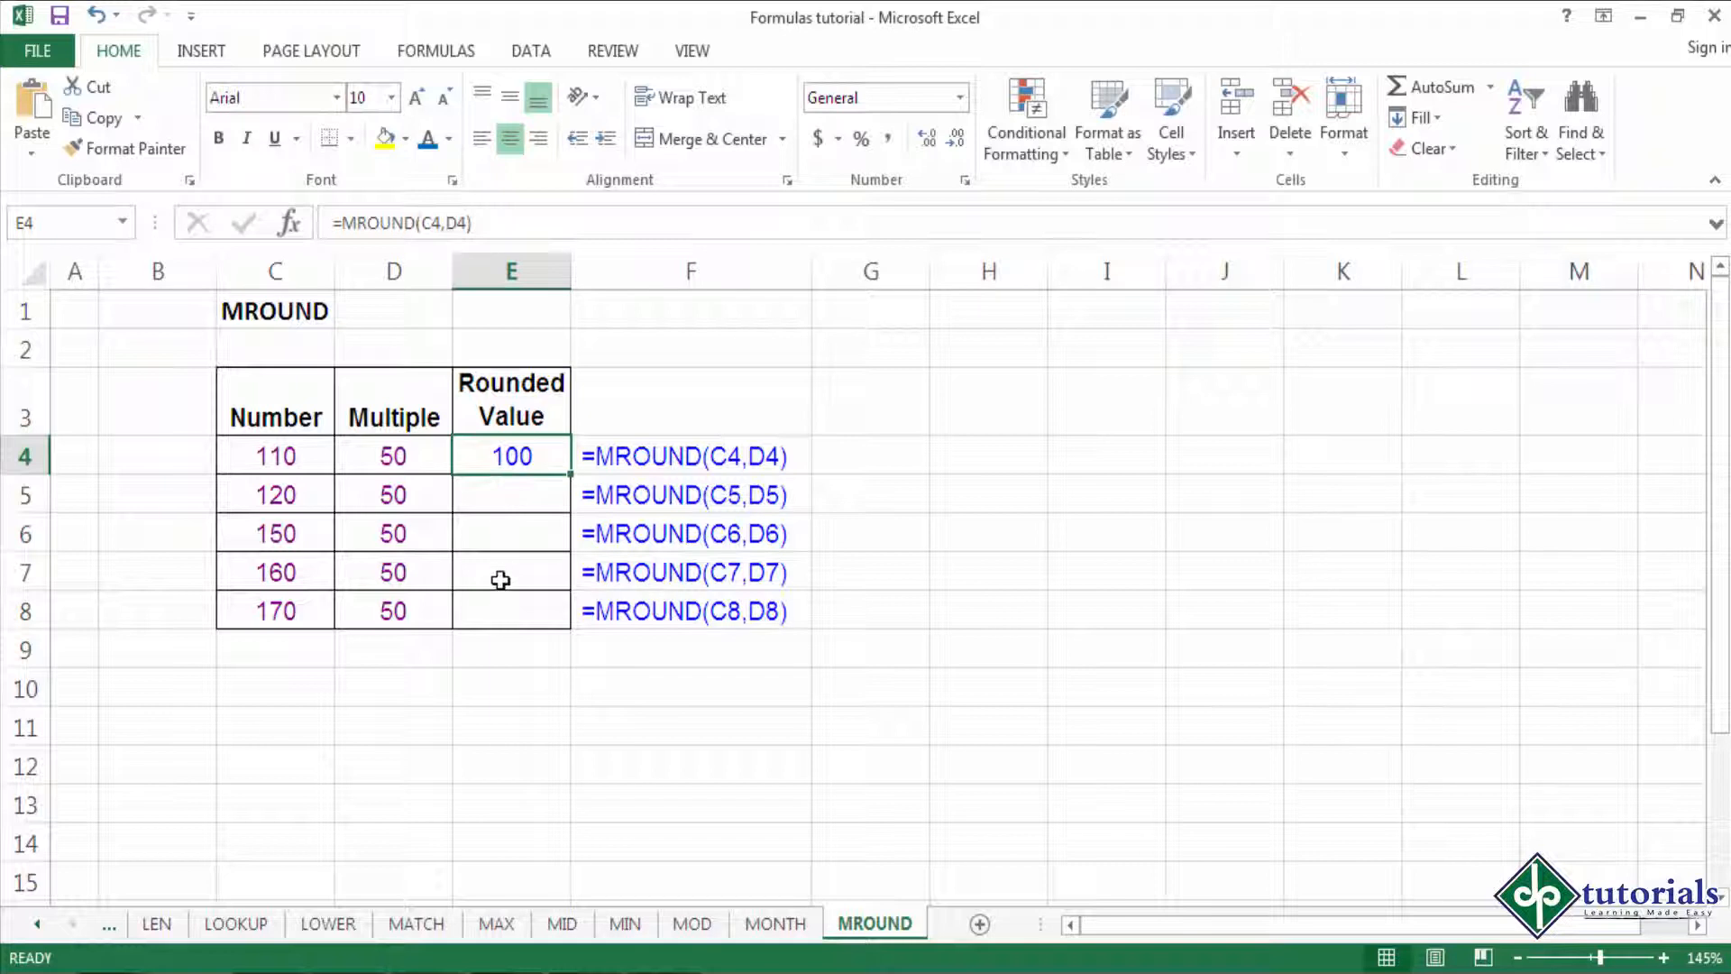
left_click_drag(510, 495, 510, 611)
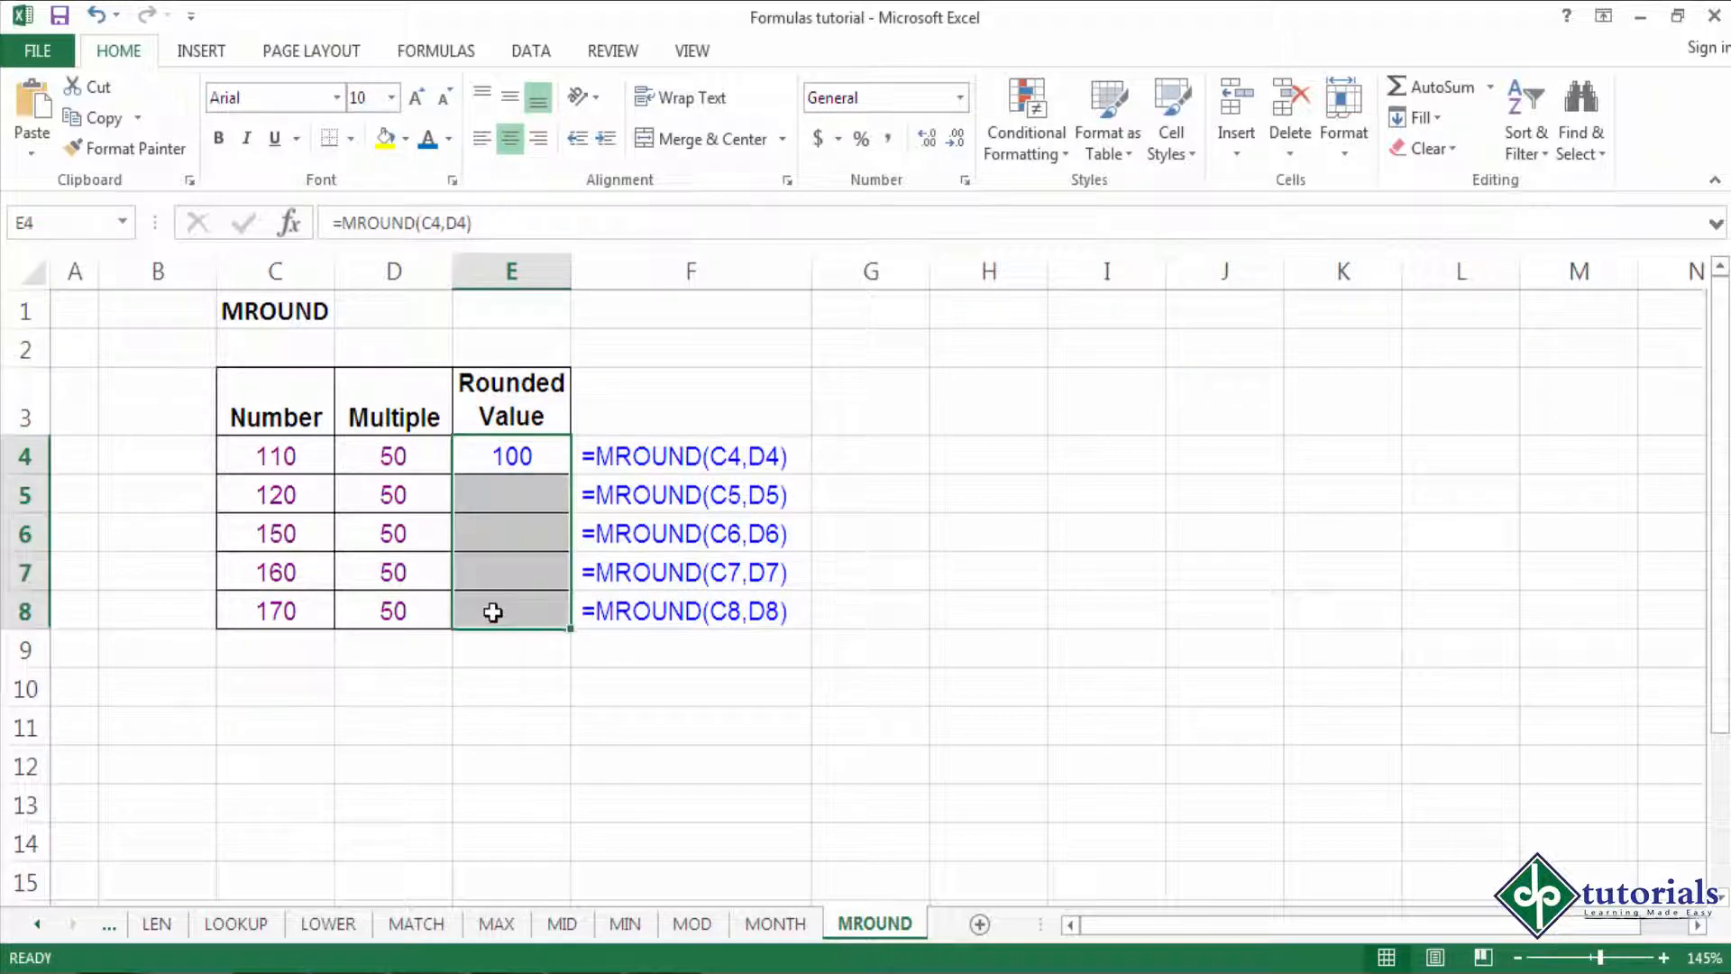
left_click_drag(510, 455, 510, 610)
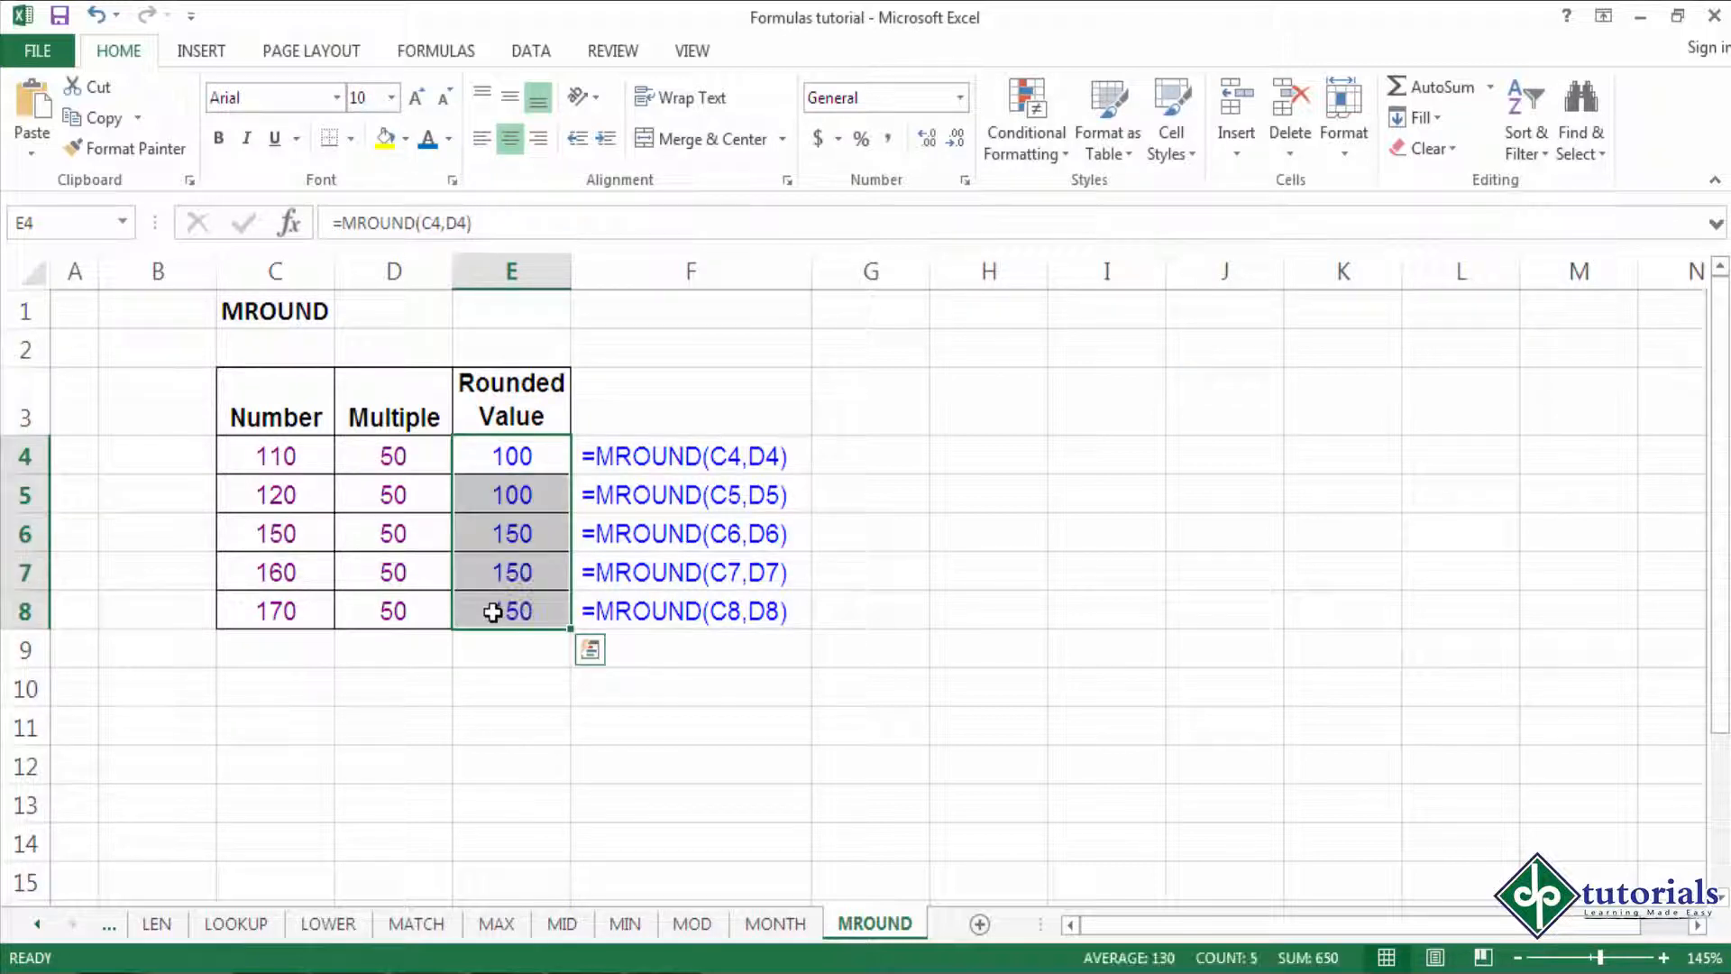